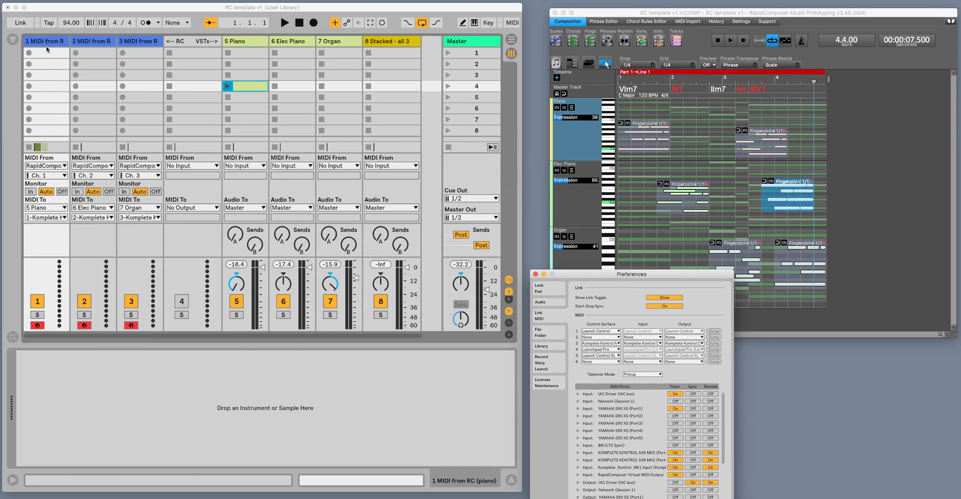
{"action": "mouse_move", "coordinate": [605, 96]}
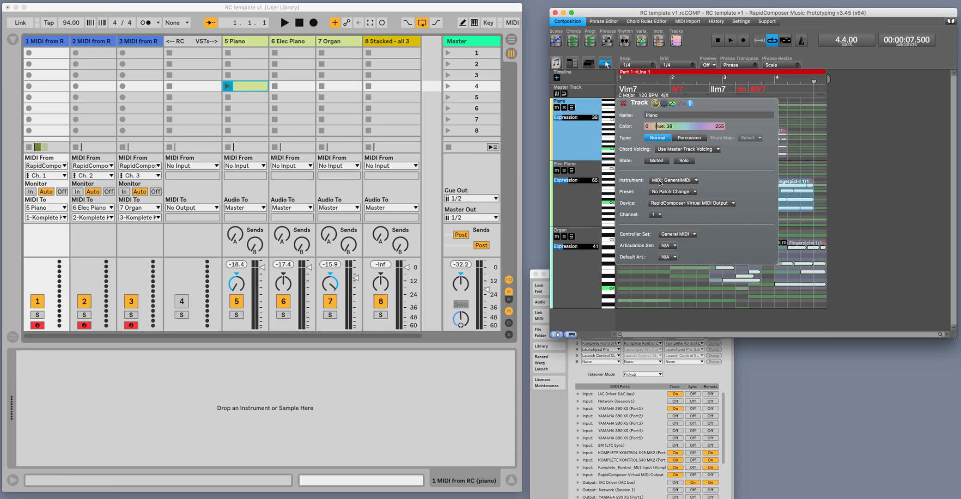
- Keep General MIDI as the Piano track's instrument and view its MIDI output devices (RapidComposer Virtual MIDI Output)
{"action": "left_click", "coordinate": [702, 179]}
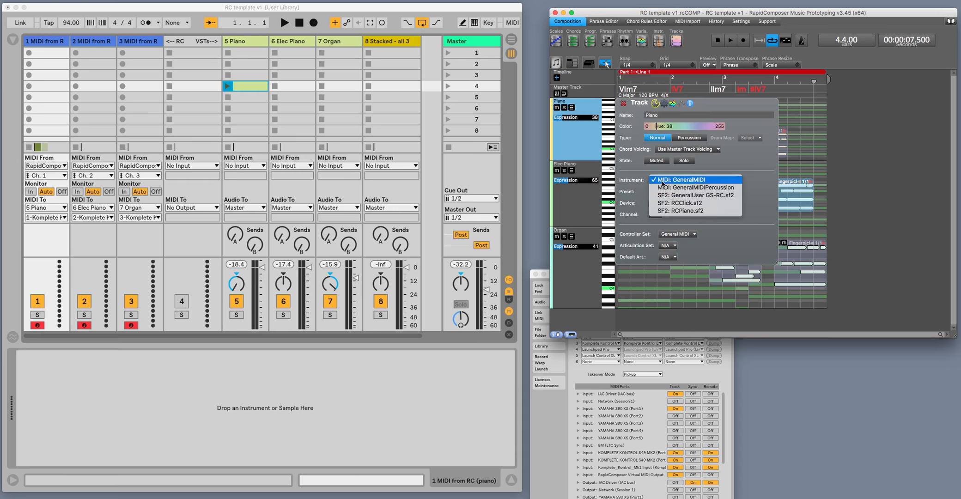
{"action": "left_click", "coordinate": [693, 179]}
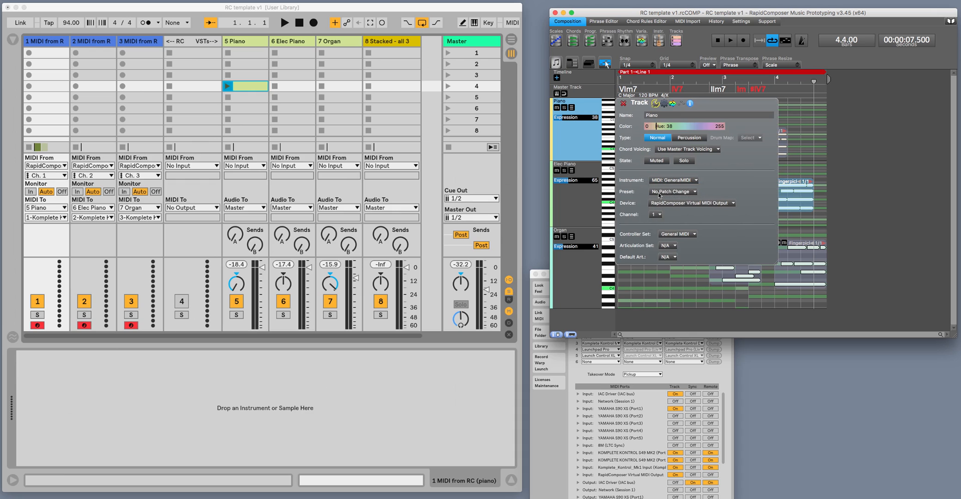
{"action": "mouse_move", "coordinate": [529, 189]}
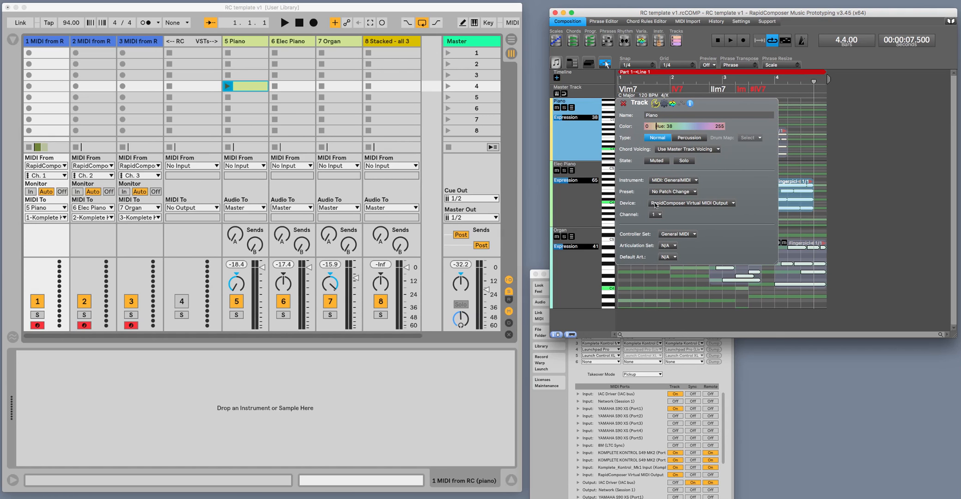
{"action": "left_click", "coordinate": [691, 203]}
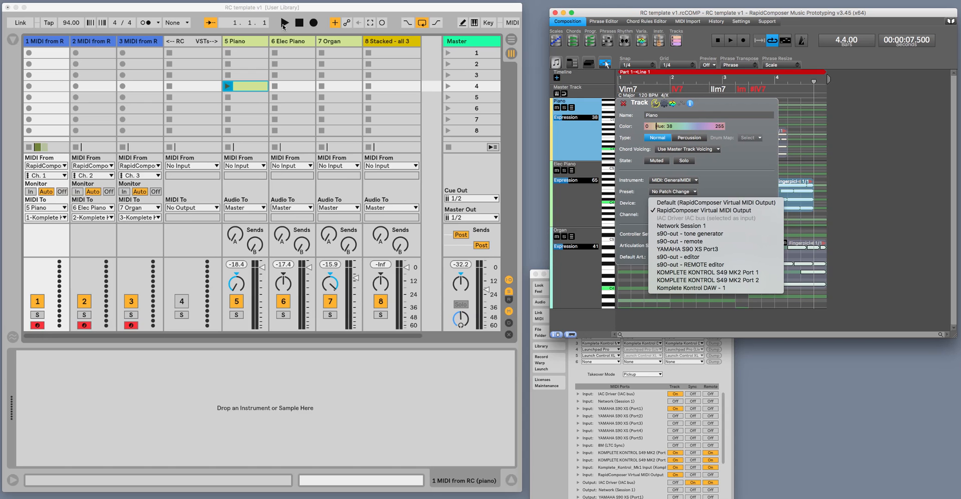
{"action": "mouse_move", "coordinate": [648, 14]}
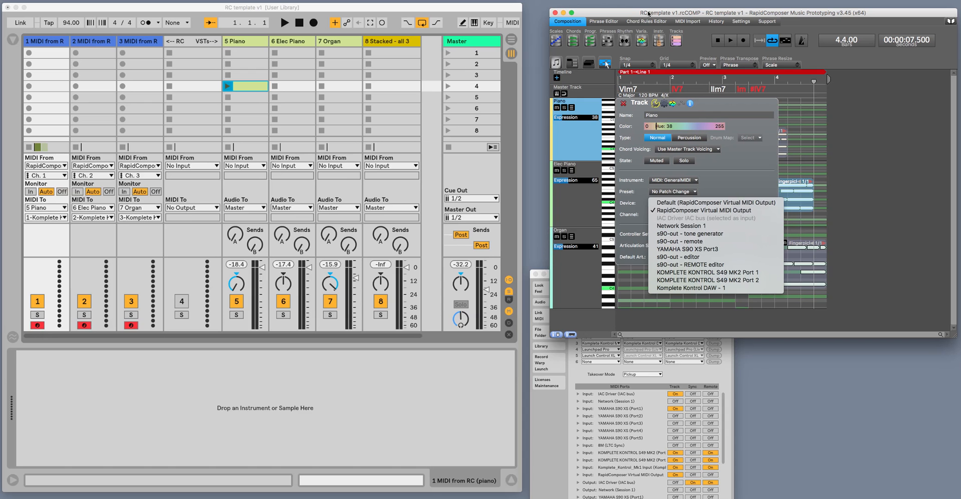
{"action": "mouse_move", "coordinate": [556, 295]}
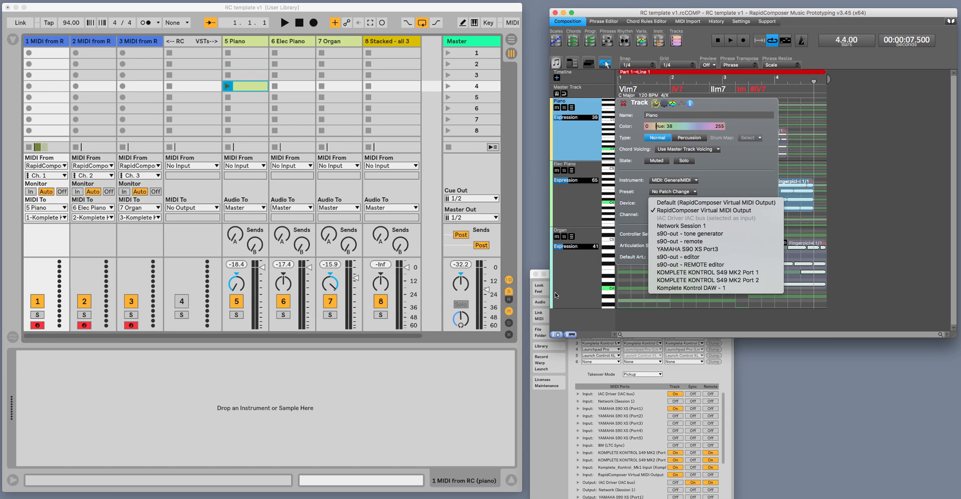
- Review Live's Link/MIDI ports list: Track On for RapidComposer Virtual MIDI Output and the Komplete Kontrol ports
{"action": "left_click", "coordinate": [716, 210]}
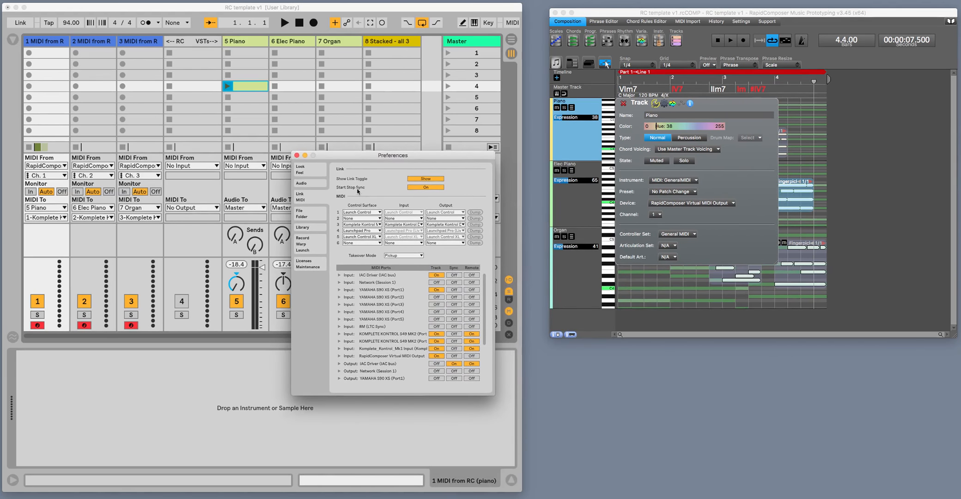
{"action": "mouse_move", "coordinate": [360, 278]}
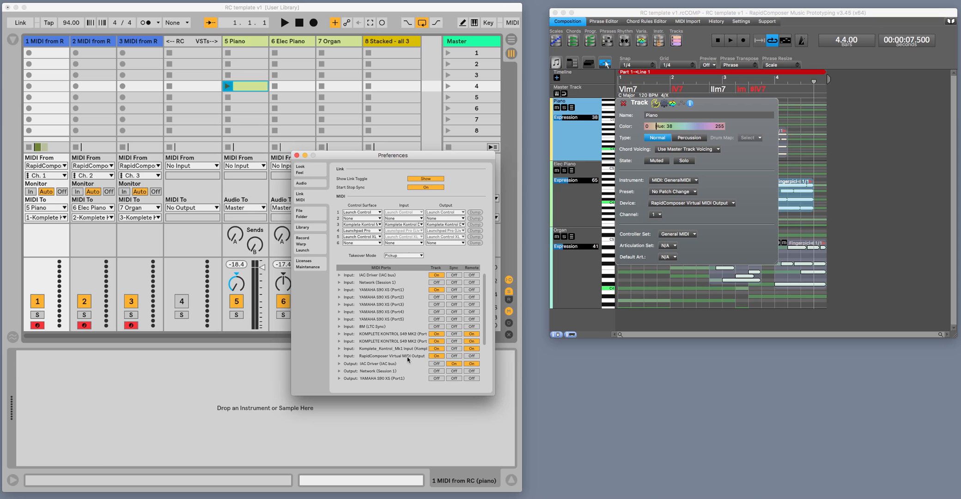
{"action": "mouse_move", "coordinate": [424, 356]}
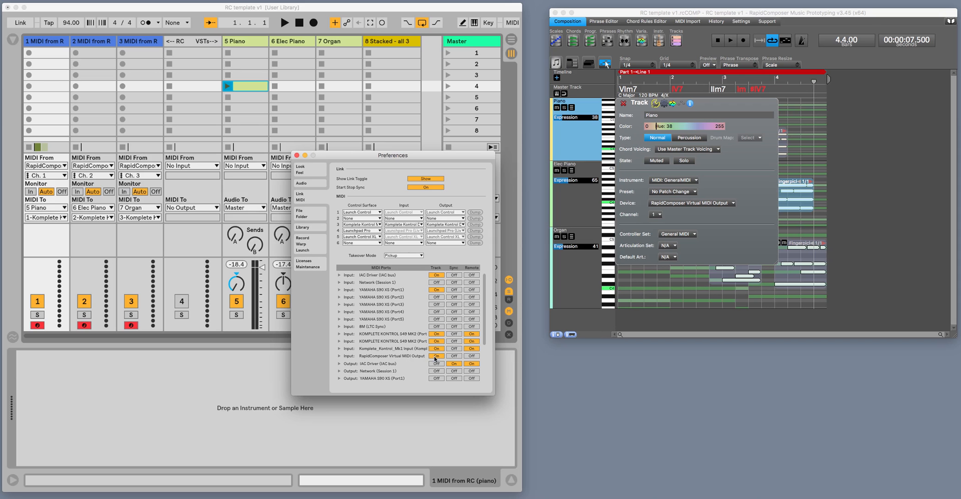
{"action": "scroll", "scroll_direction": "down", "scroll_amount": 3}
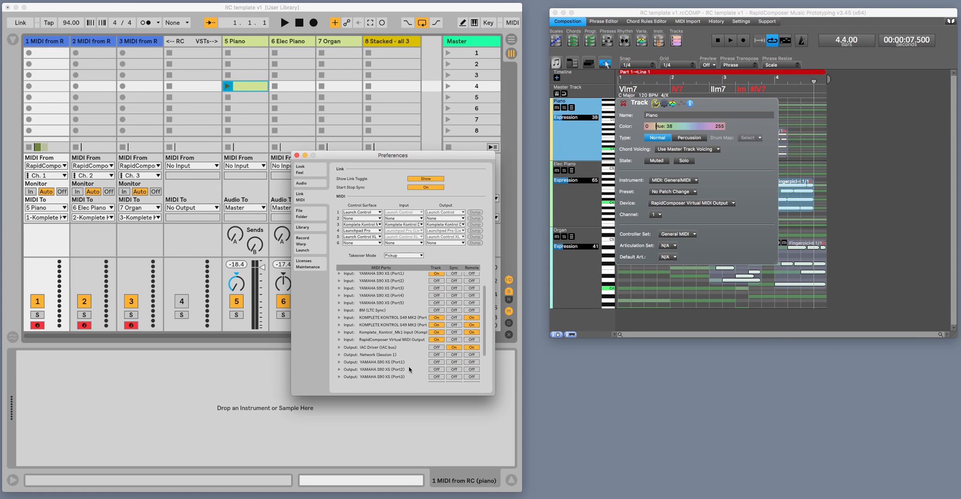
{"action": "scroll", "scroll_direction": "down", "scroll_amount": 3}
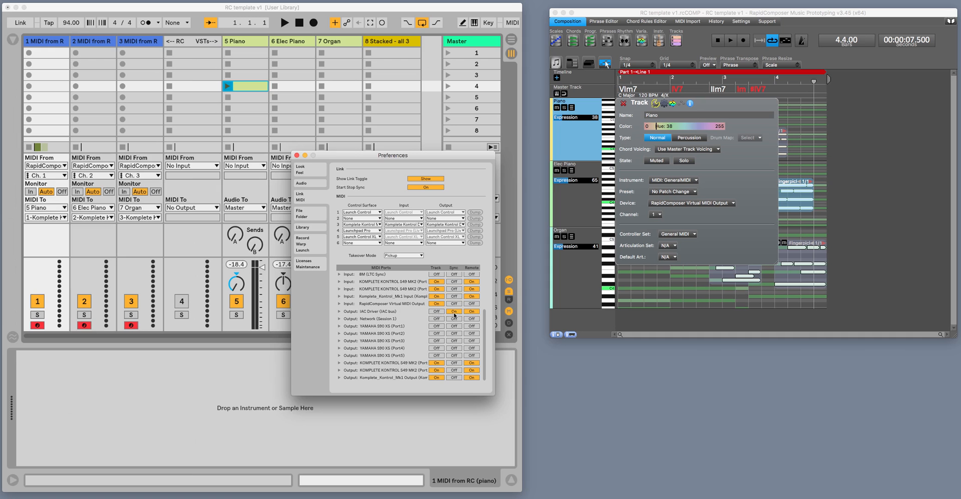
{"action": "mouse_move", "coordinate": [470, 314]}
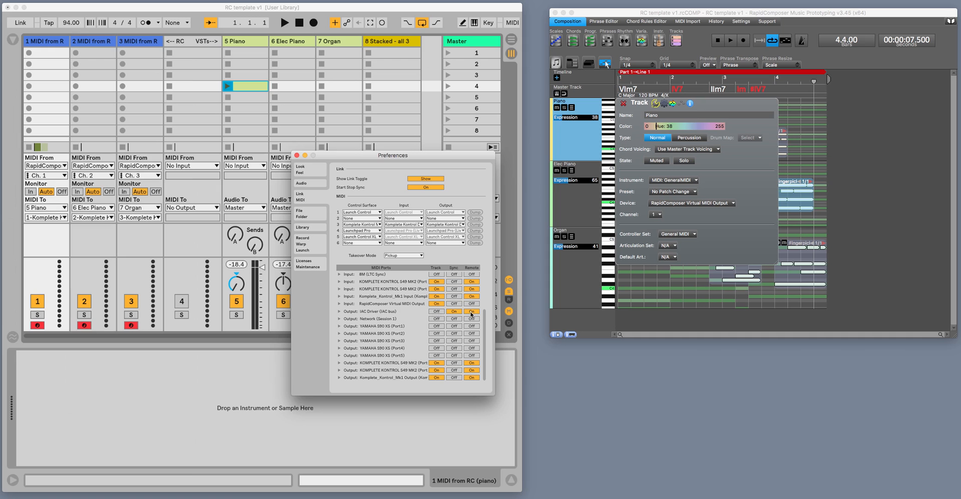
{"action": "mouse_move", "coordinate": [304, 48]}
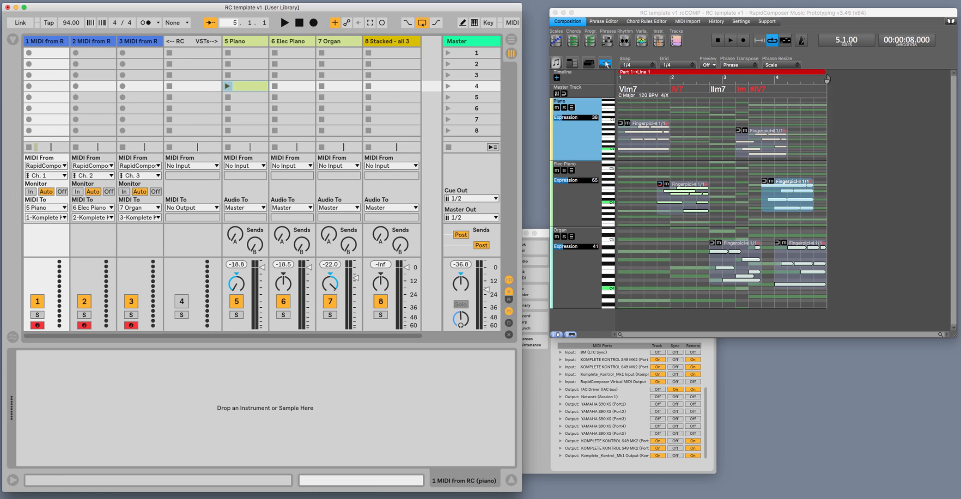
- Halt Live's playback and rewind the transport to 1.1.1
{"action": "left_click", "coordinate": [298, 23]}
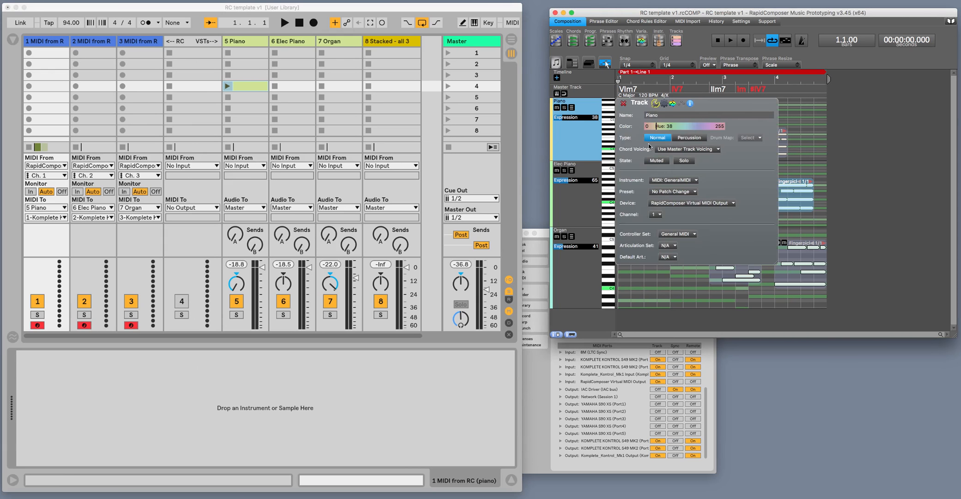
- Put RapidComposer's Organ track on MIDI channel 3
{"action": "left_click", "coordinate": [574, 230]}
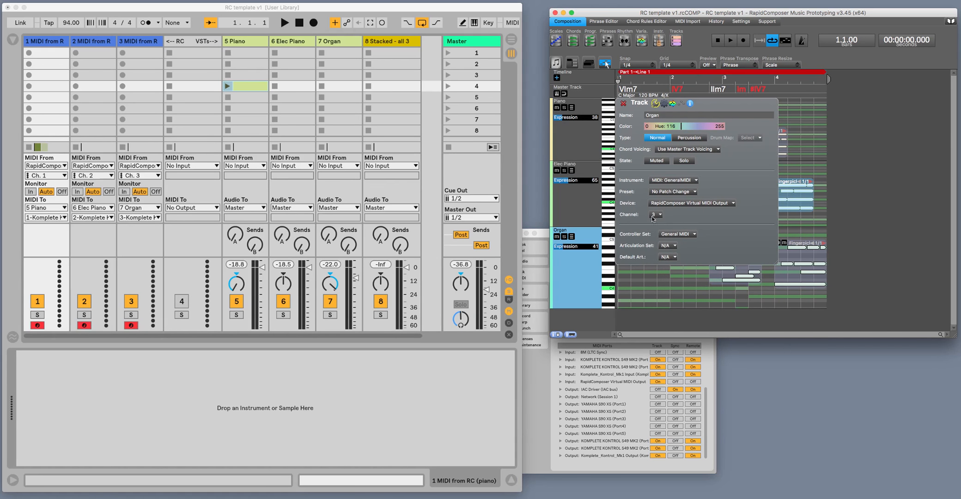
{"action": "left_click", "coordinate": [656, 214]}
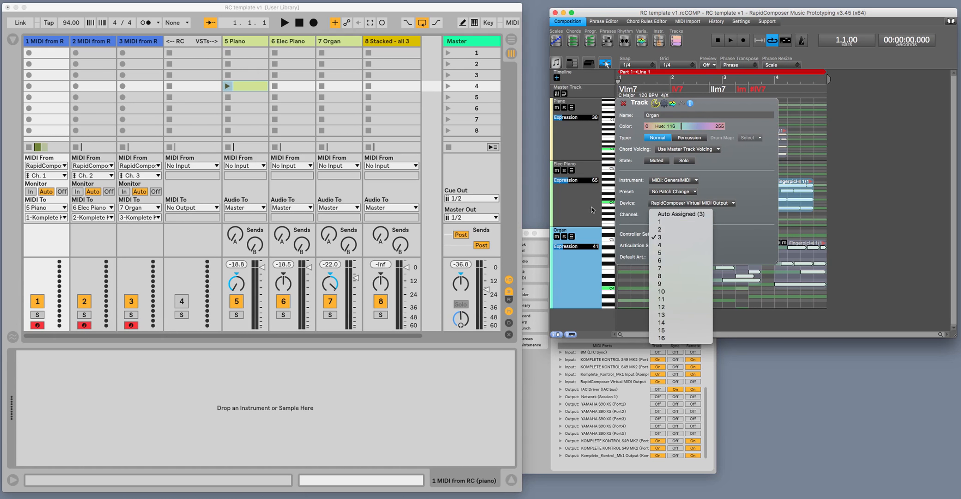
{"action": "left_click", "coordinate": [660, 236]}
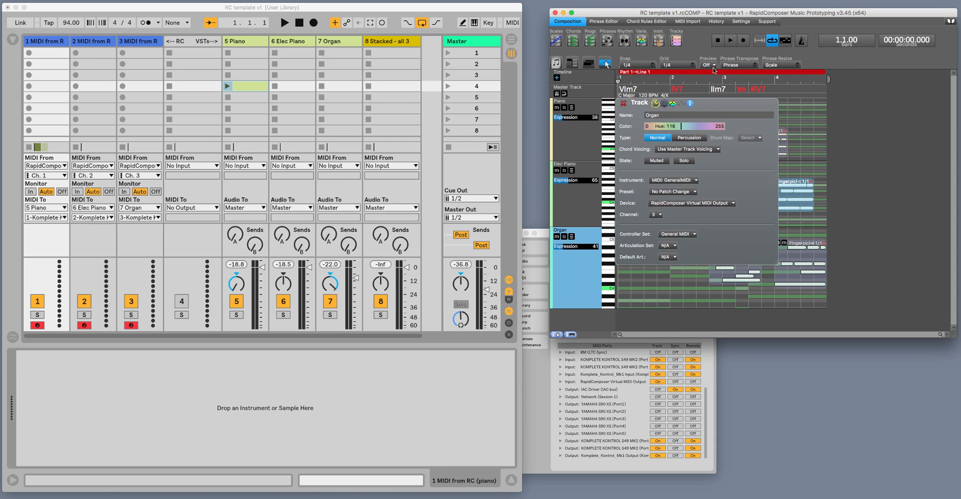
- Choose IAC Driver IAC bus as RapidComposer's MIDI In, then return to the Composition view
{"action": "left_click", "coordinate": [740, 21]}
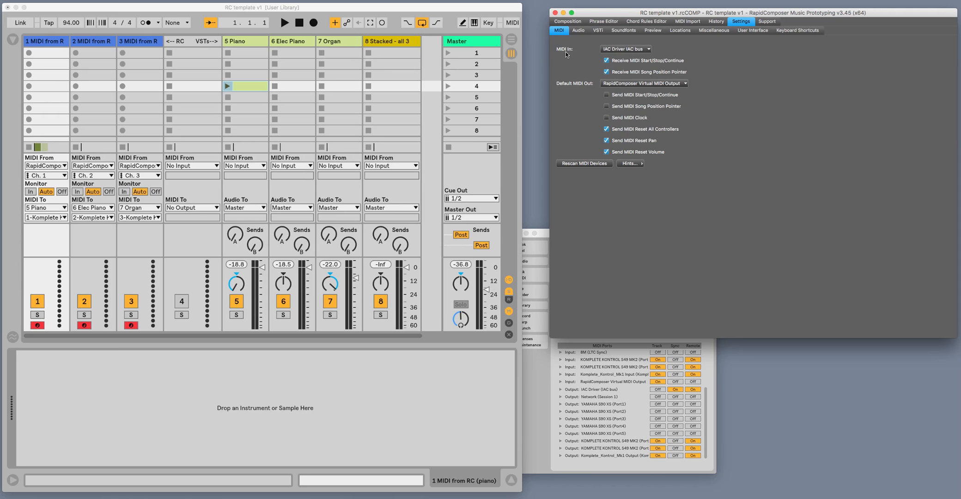
{"action": "left_click", "coordinate": [625, 48]}
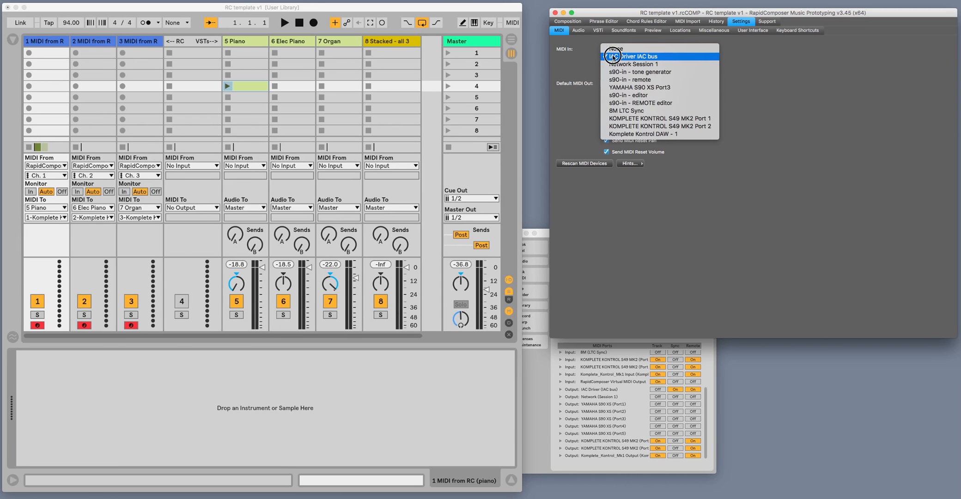
{"action": "left_click", "coordinate": [637, 56]}
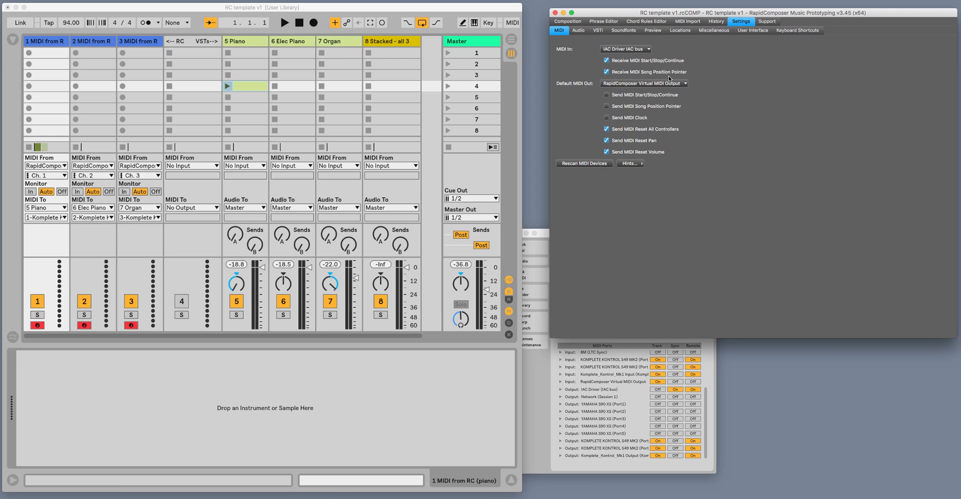
{"action": "left_click", "coordinate": [566, 21]}
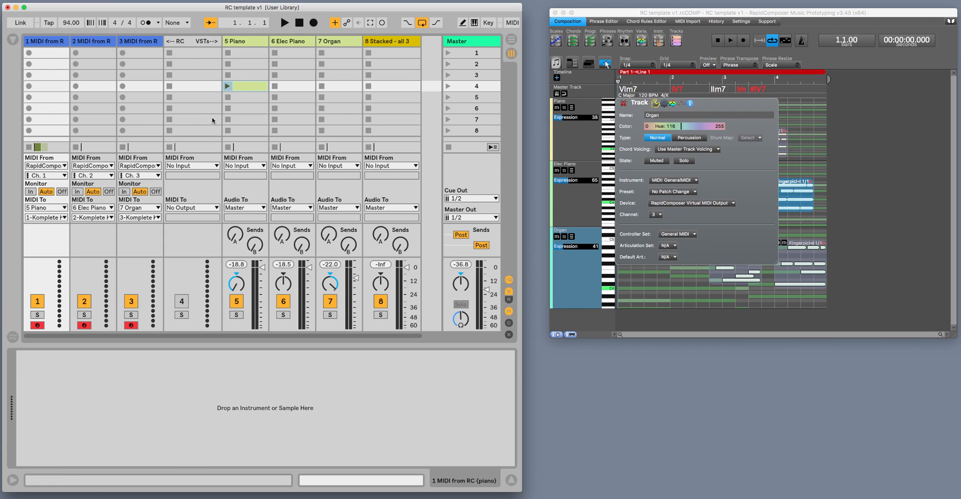
{"action": "mouse_move", "coordinate": [46, 47]}
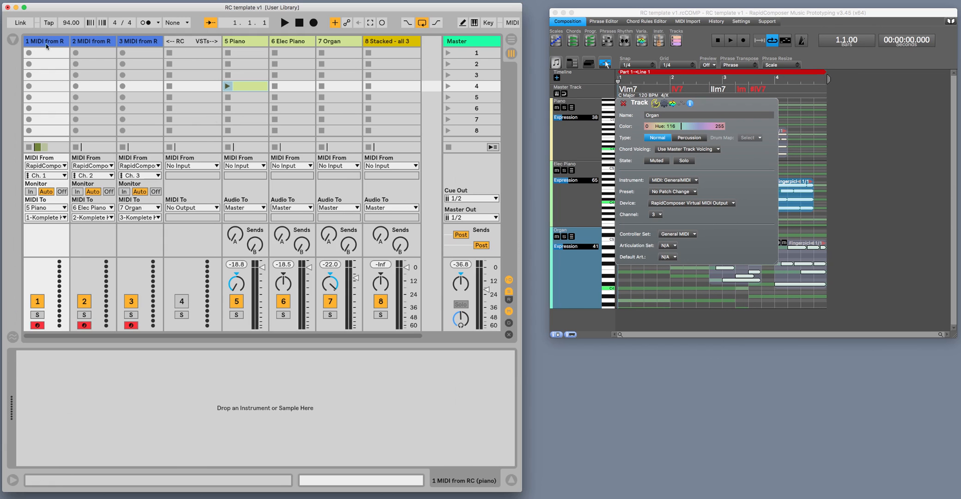
{"action": "mouse_move", "coordinate": [86, 46]}
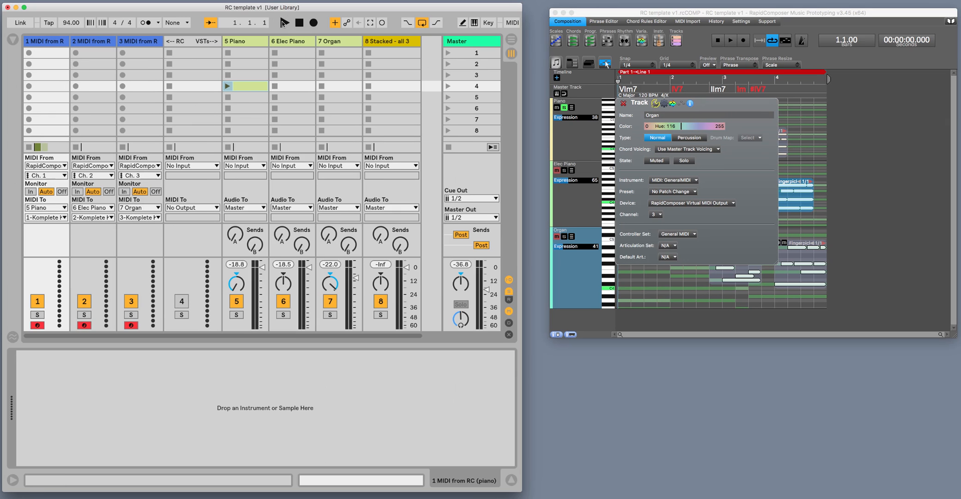
- Start RapidComposer playing the composition so Live's Piano track sounds
{"action": "left_click", "coordinate": [284, 23]}
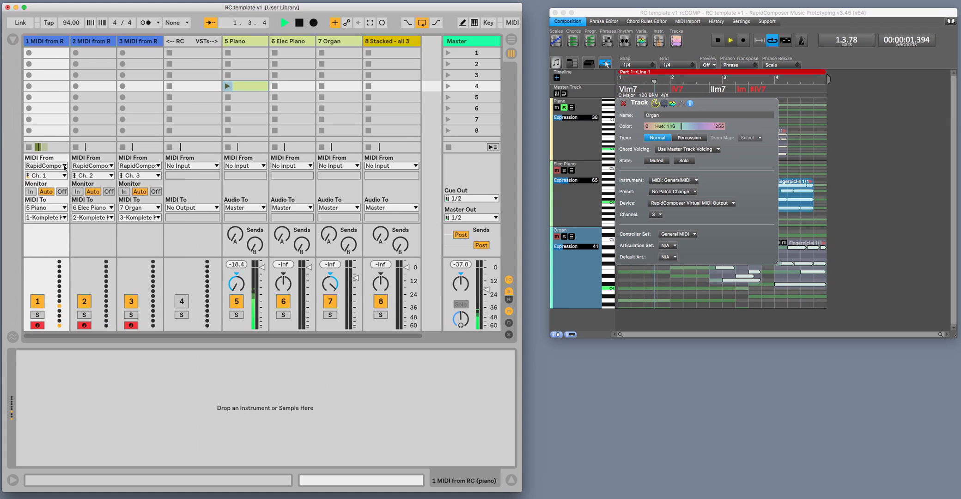
- Check the MIDI From/To routings of Live tracks 1–3 so Elec Piano and Organ sound with Piano
{"action": "left_click", "coordinate": [45, 176]}
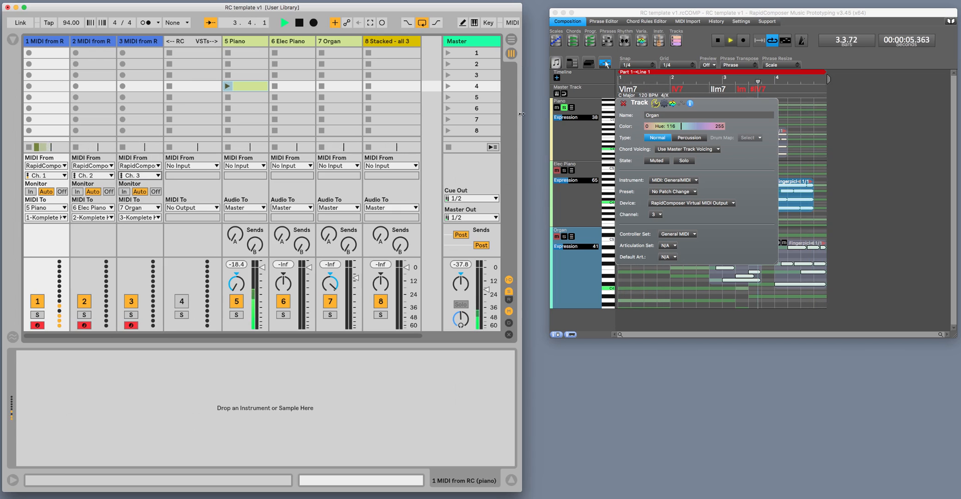
{"action": "left_click", "coordinate": [92, 175]}
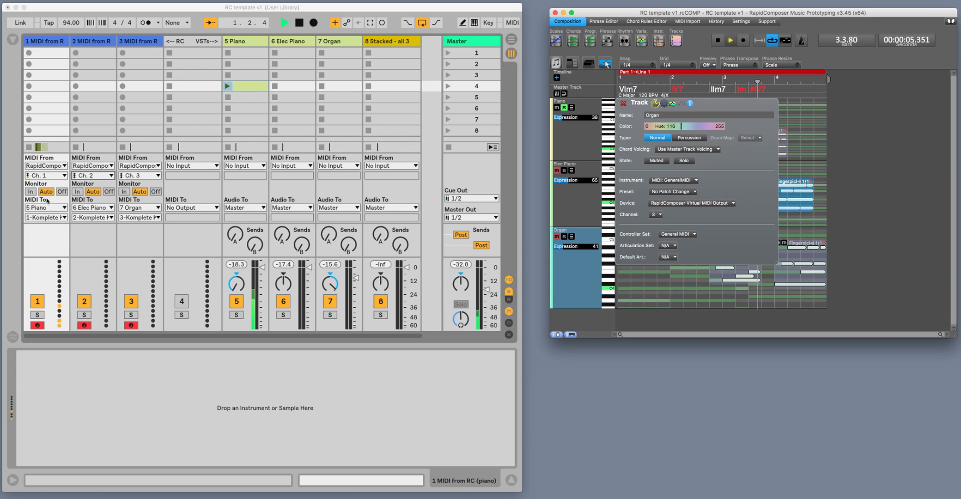
{"action": "left_click", "coordinate": [284, 23]}
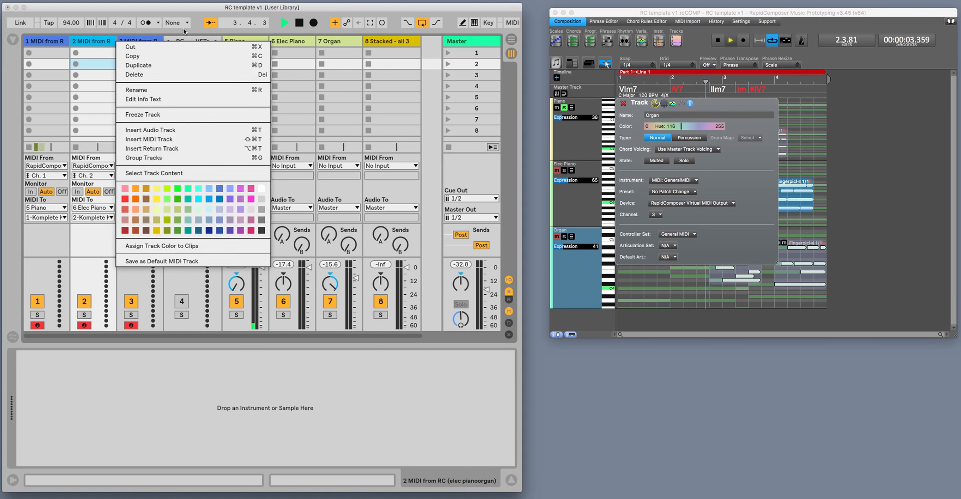
- Show the Piano track's Komplete Kontrol plugin window with Grand Piano, Mark I Classic and A Whiter Shade
{"action": "left_click", "coordinate": [138, 64]}
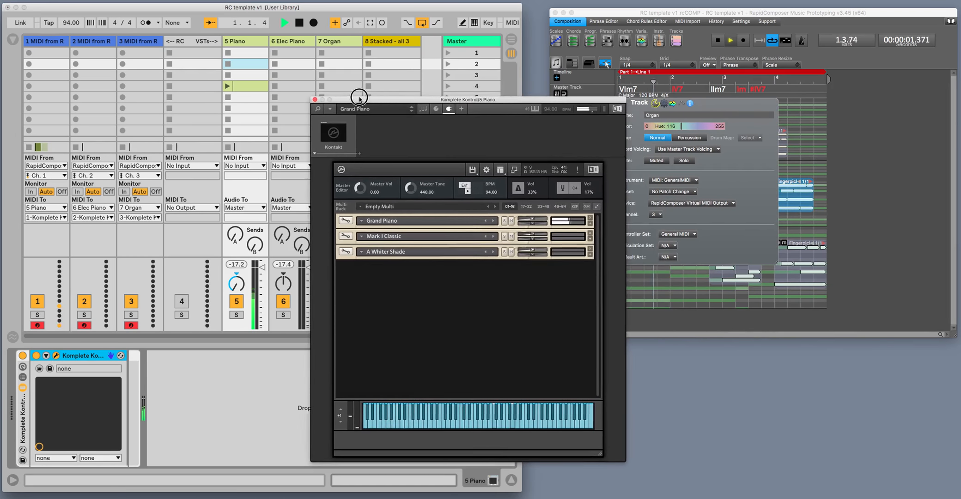
- Move the Komplete Kontrol window right and expand the Grand Piano instrument's settings
{"action": "left_click_drag", "start_coordinate": [359, 99], "coordinate": [404, 119]}
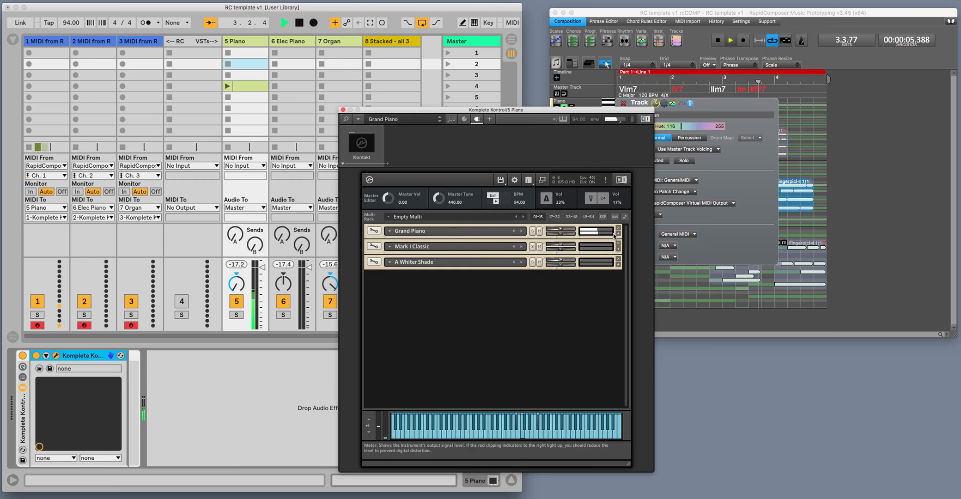
{"action": "left_click", "coordinate": [389, 231]}
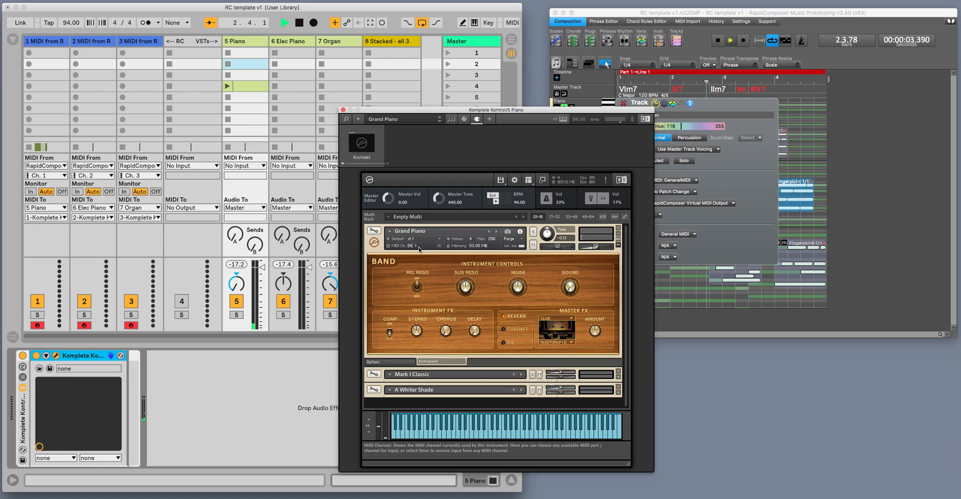
- Assign Port A (from host) MIDI channels to the Grand Piano and Mark I Classic instruments
{"action": "left_click", "coordinate": [423, 245]}
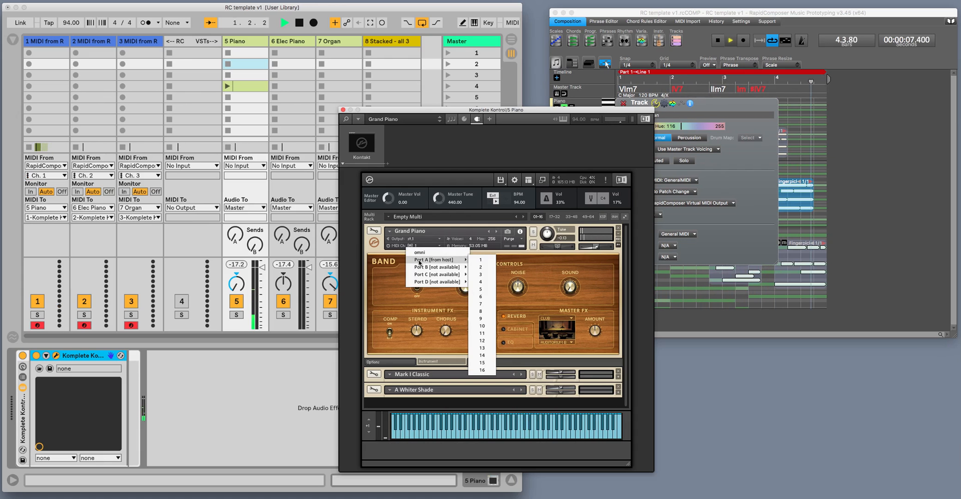
{"action": "left_click", "coordinate": [419, 253]}
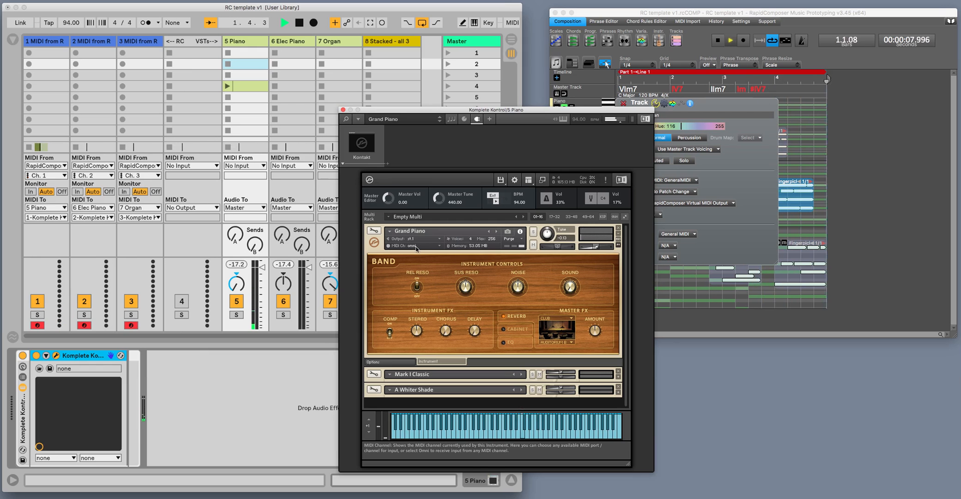
{"action": "left_click", "coordinate": [389, 231]}
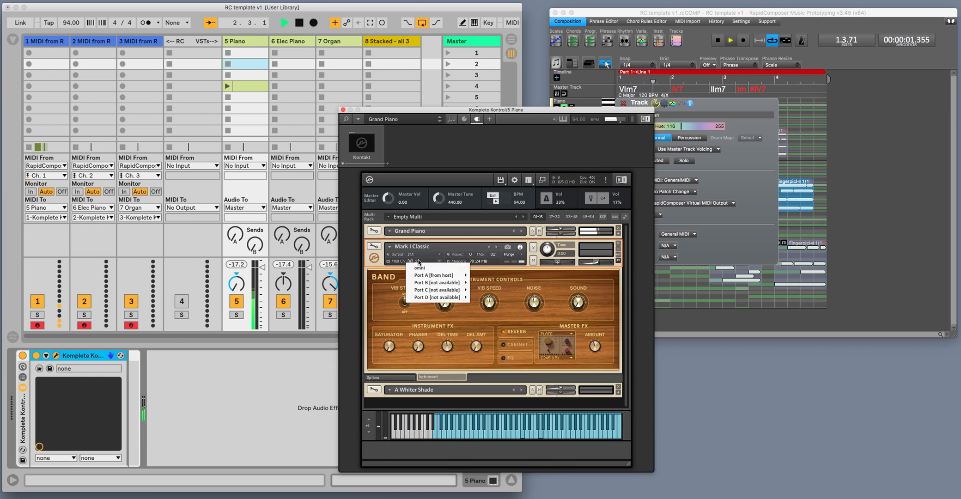
{"action": "left_click", "coordinate": [418, 267]}
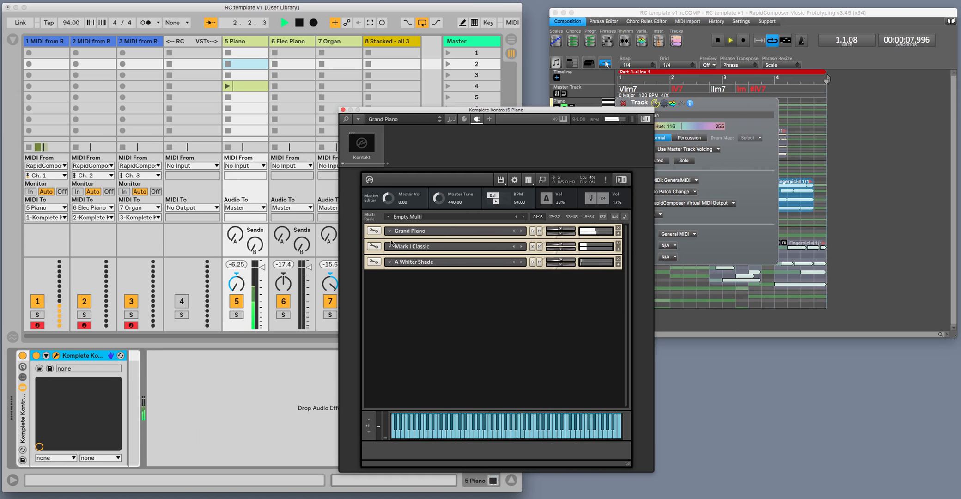
- Set A Whiter Shade to receive on MIDI channel 3 under Port A (from host)
{"action": "left_click", "coordinate": [387, 262]}
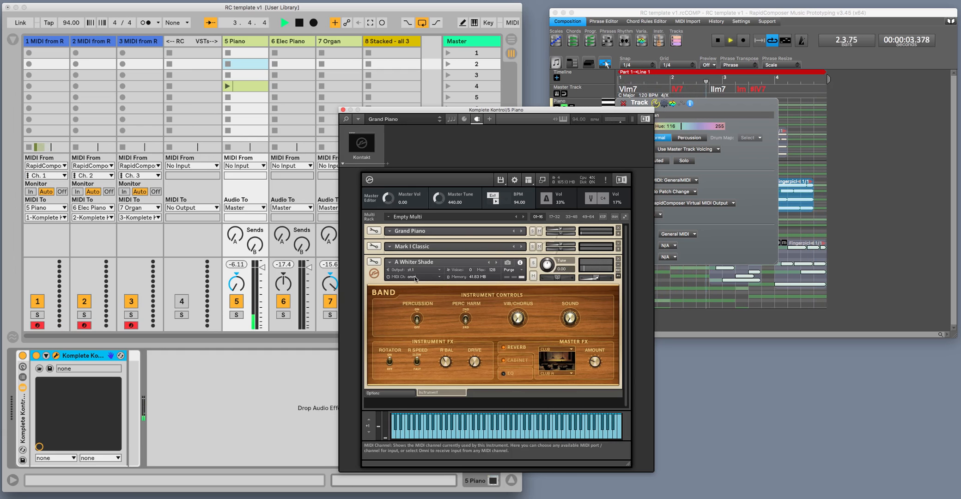
{"action": "left_click", "coordinate": [426, 277]}
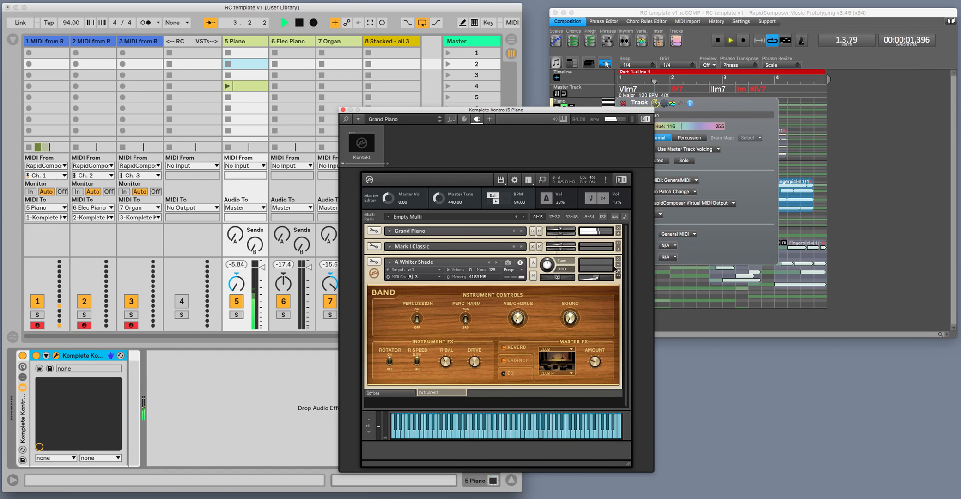
{"action": "left_click", "coordinate": [618, 266]}
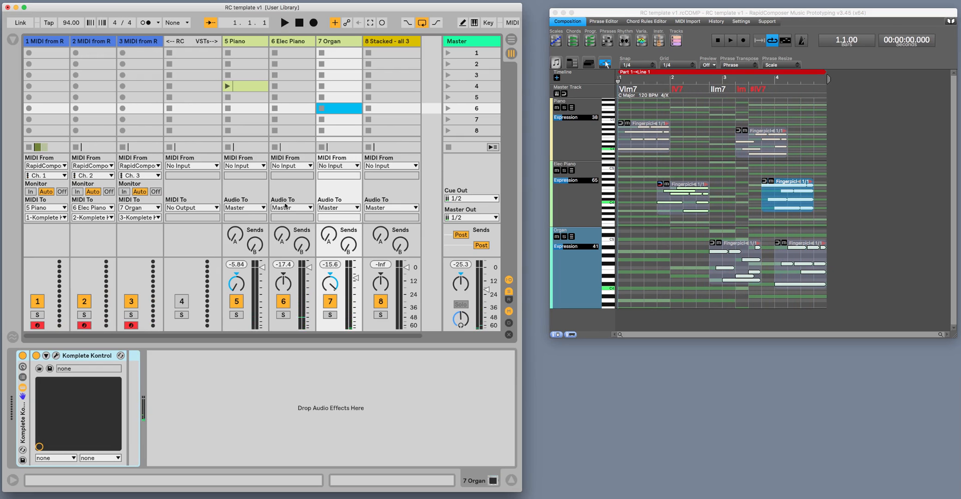
{"action": "mouse_move", "coordinate": [280, 181]}
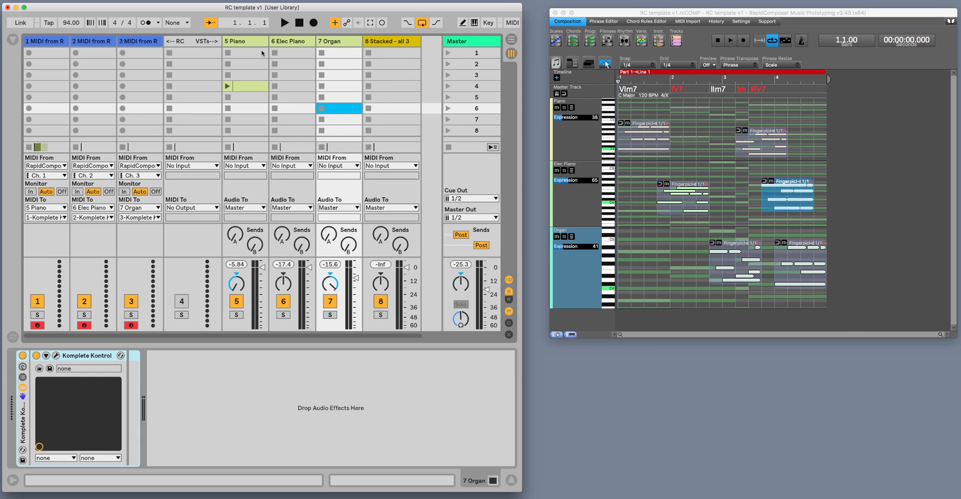
- Bring up the 8 Stacked - all 3 track's Komplete Kontrol window showing the three instruments
{"action": "left_click", "coordinate": [392, 41]}
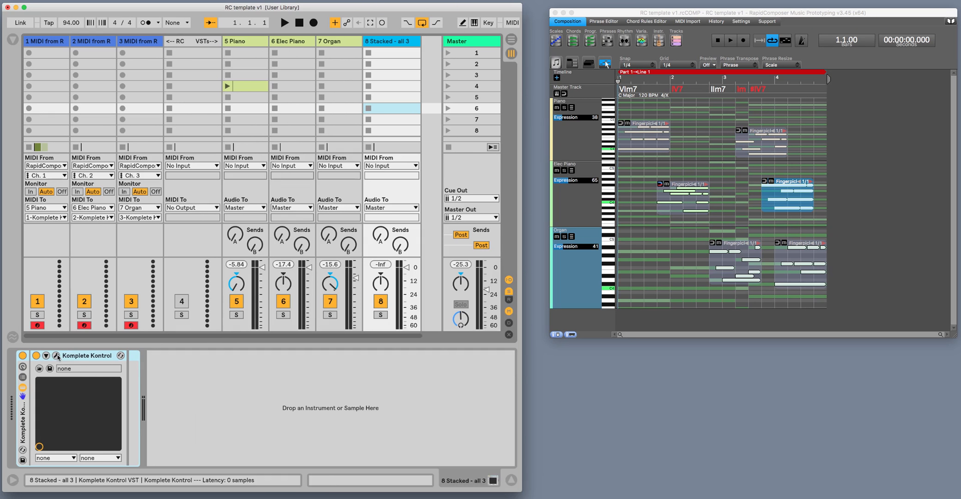
{"action": "left_click", "coordinate": [57, 356]}
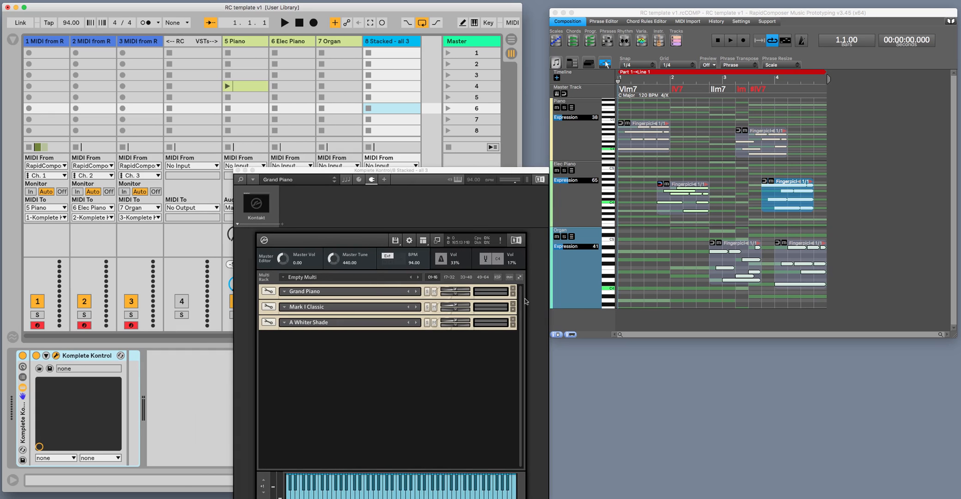
{"action": "mouse_move", "coordinate": [525, 301]}
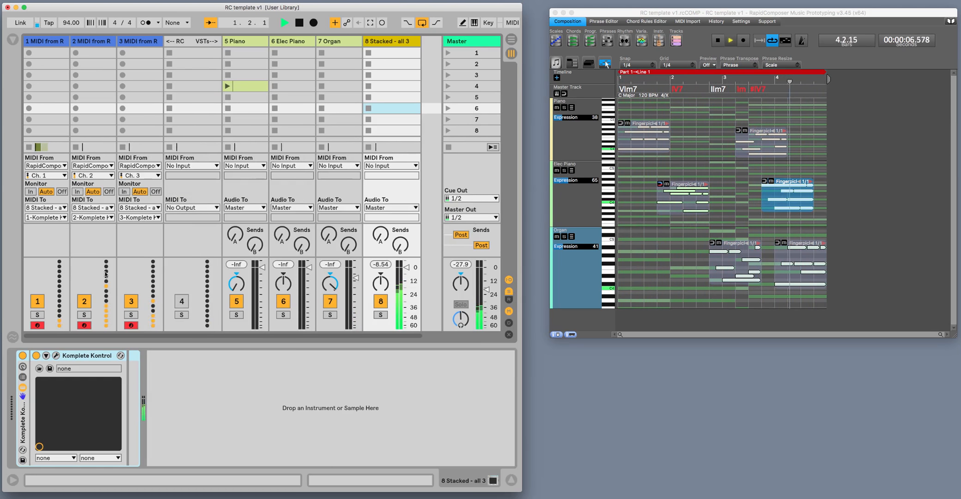
- Set track 8's MIDI From to RapidComposer Virtual MIDI Output, All Channels, and reopen Komplete Kontrol
{"action": "left_click", "coordinate": [283, 23]}
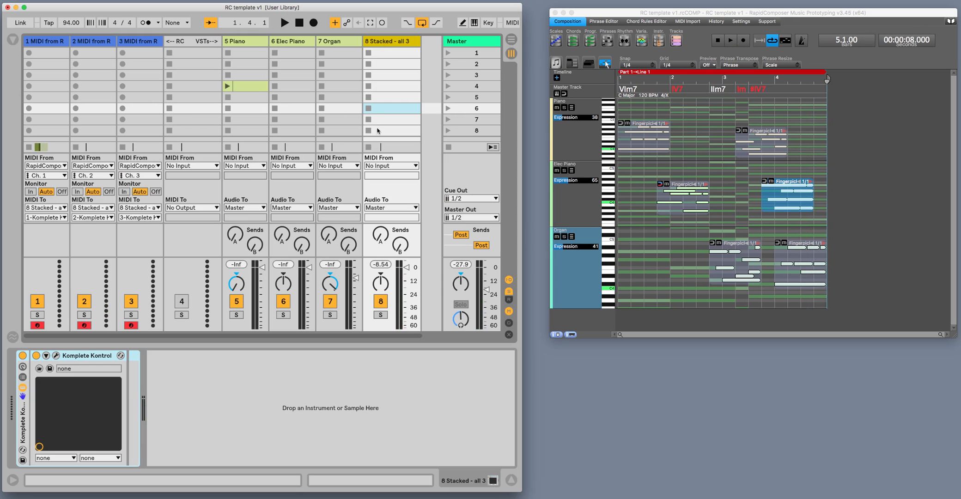
{"action": "mouse_move", "coordinate": [387, 264]}
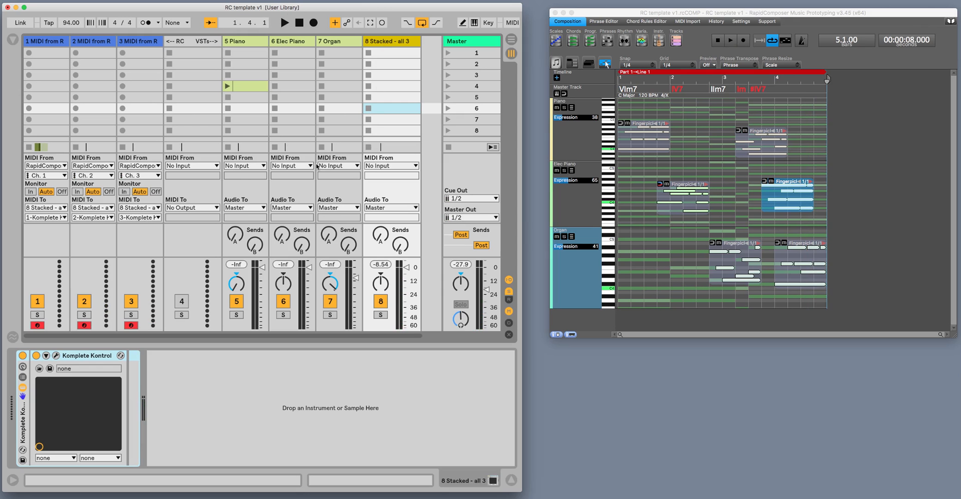
{"action": "mouse_move", "coordinate": [389, 172]}
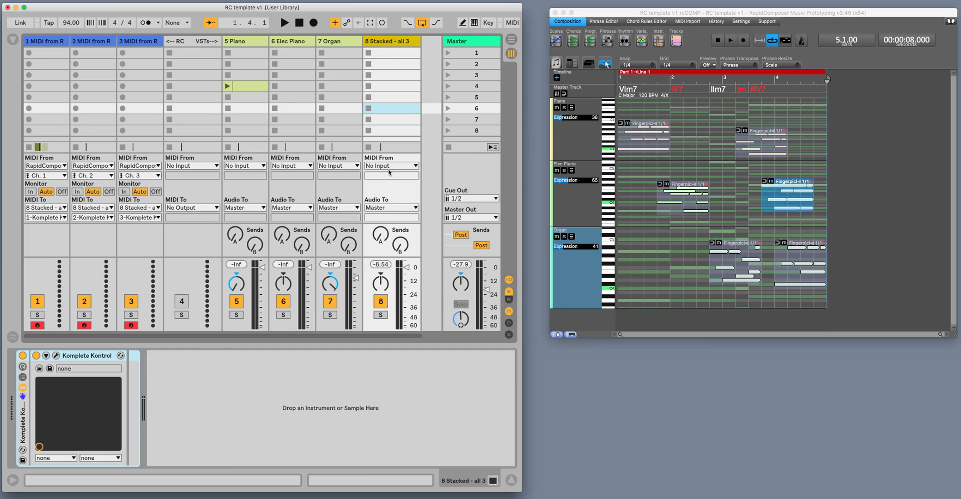
{"action": "left_click", "coordinate": [391, 165]}
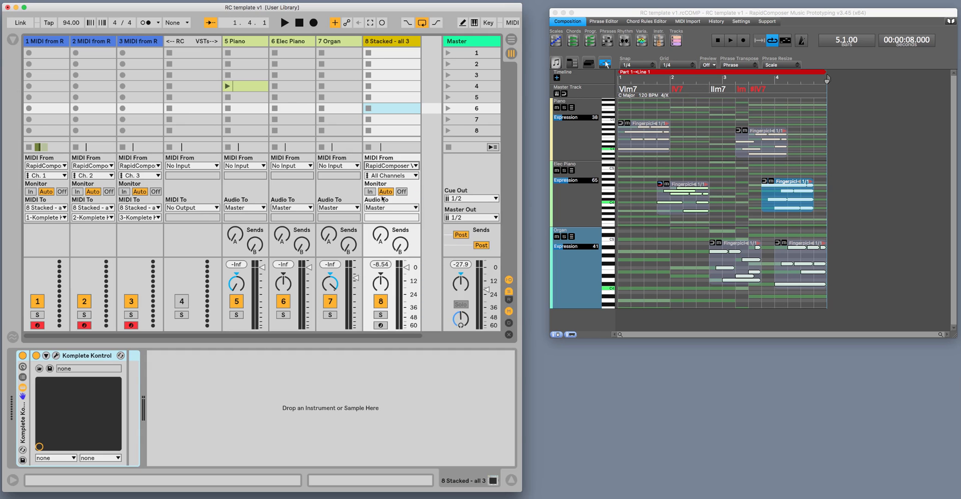
{"action": "mouse_move", "coordinate": [386, 210]}
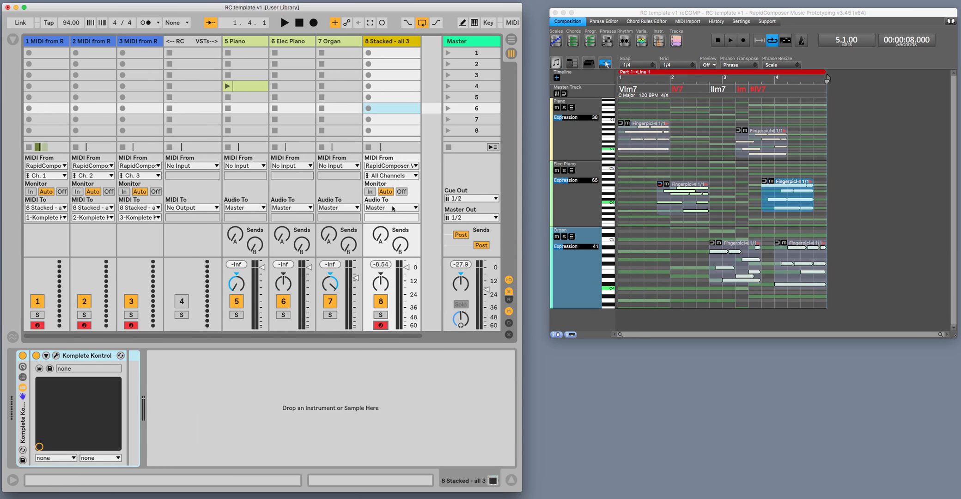
{"action": "mouse_move", "coordinate": [272, 216]}
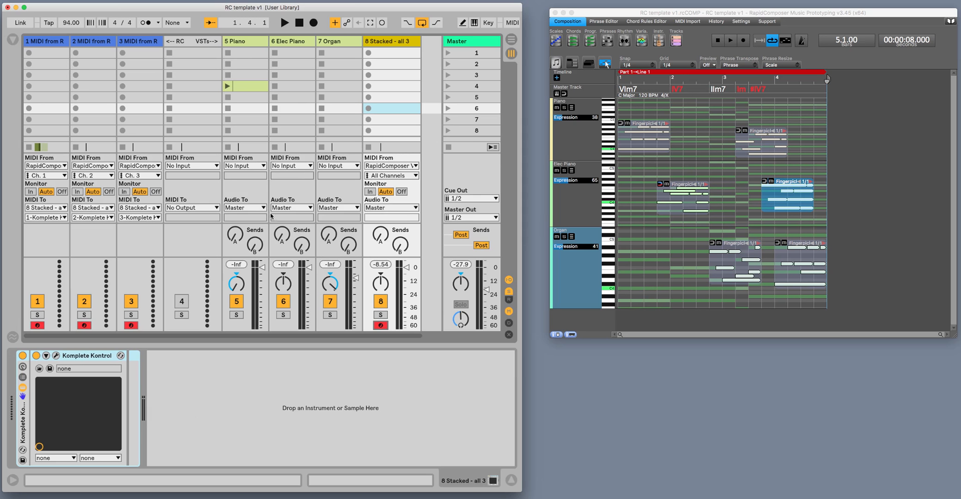
{"action": "left_click", "coordinate": [55, 355]}
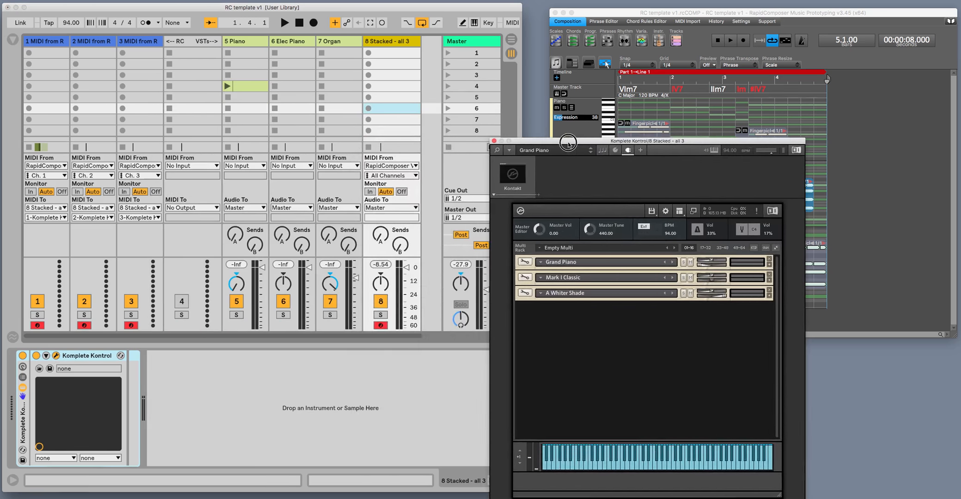
- Close the Komplete Kontrol window and start playback so the stacked track sounds
{"action": "left_click", "coordinate": [282, 23]}
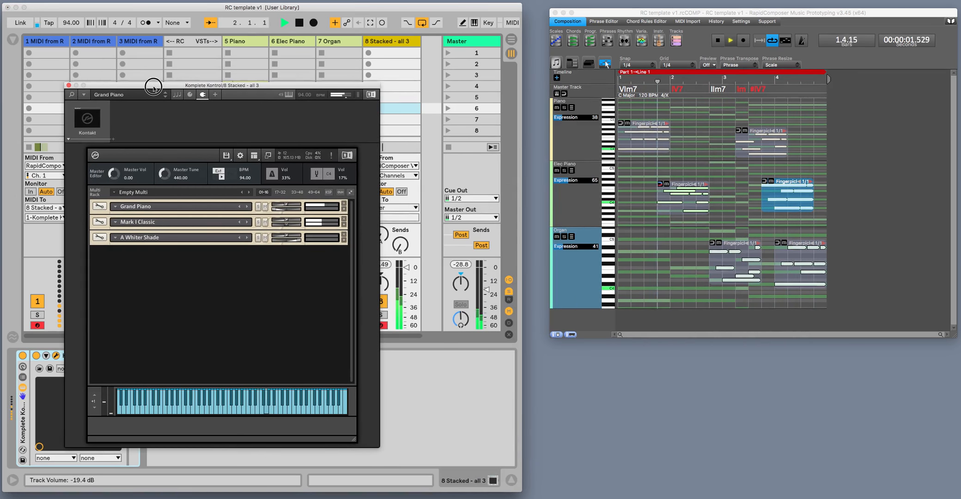
{"action": "left_click", "coordinate": [728, 41]}
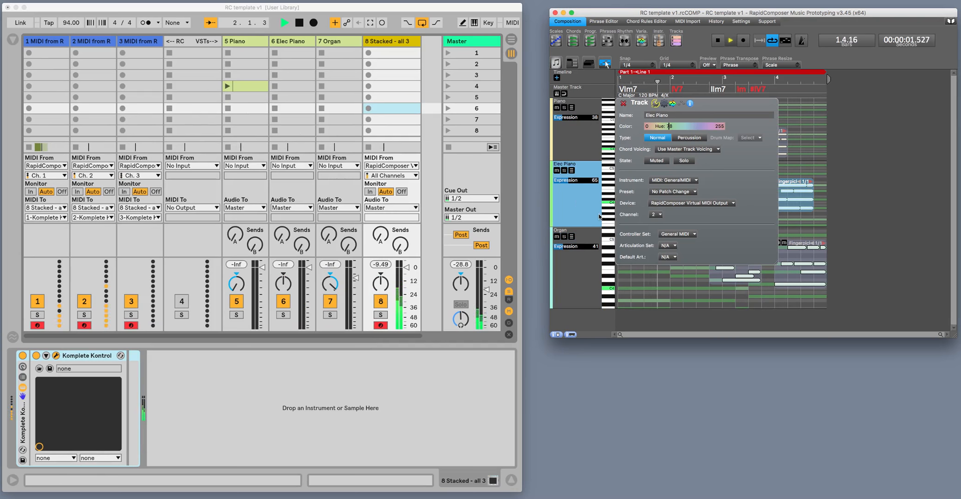
- Reopen Komplete Kontrol and show RapidComposer's Organ track settings with MIDI channel 3
{"action": "left_click", "coordinate": [575, 236]}
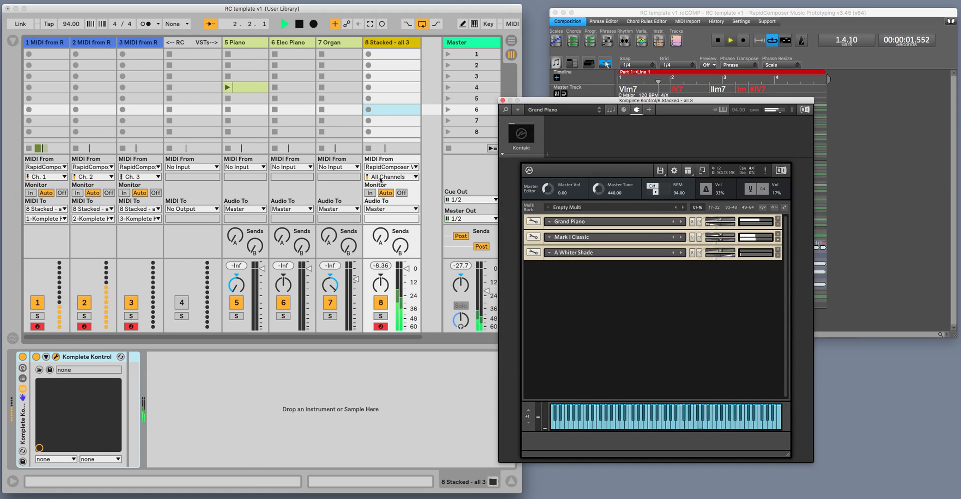
{"action": "left_click", "coordinate": [282, 24]}
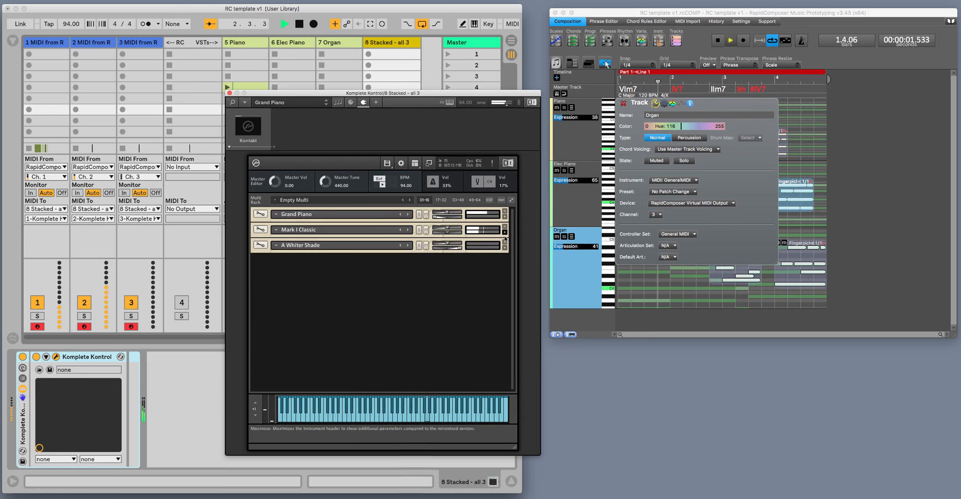
- Expand A Whiter Shade, Mark I Classic and Grand Piano, then show Grand Piano's MIDI Ch choices
{"action": "left_click", "coordinate": [312, 259]}
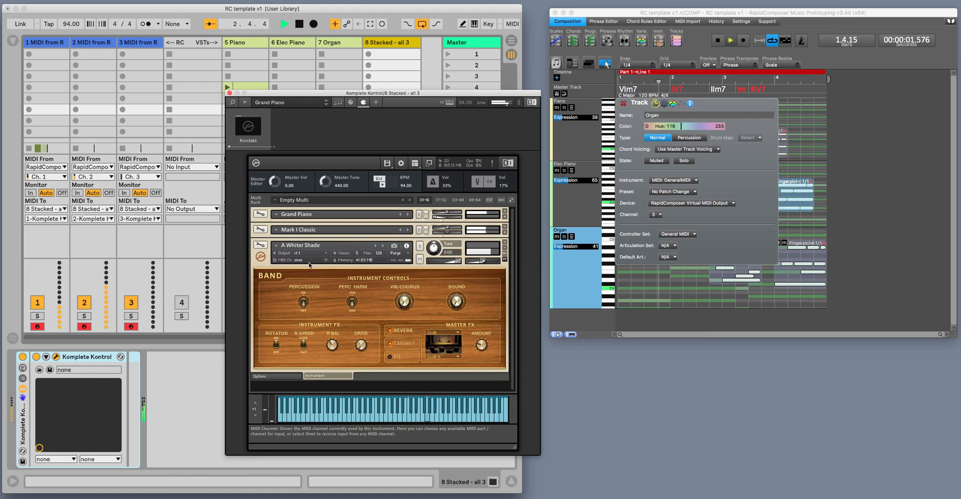
{"action": "left_click", "coordinate": [300, 260]}
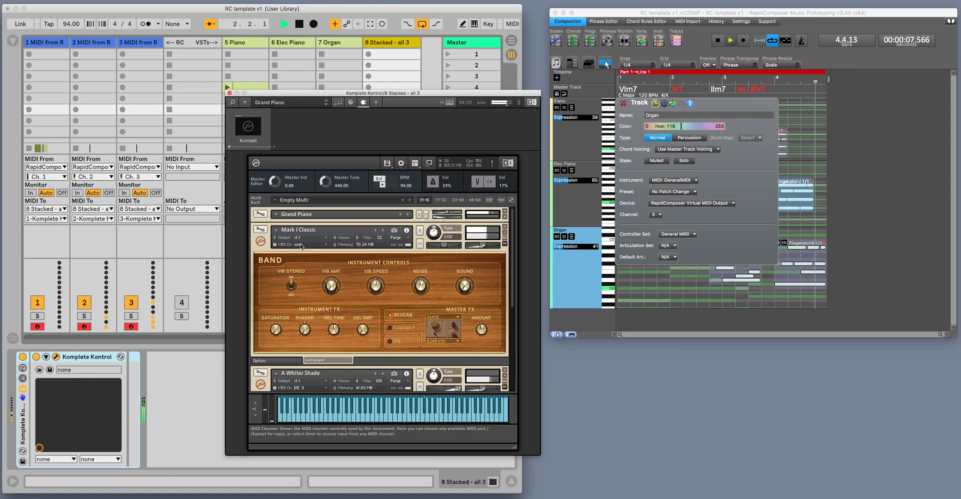
{"action": "left_click", "coordinate": [310, 244]}
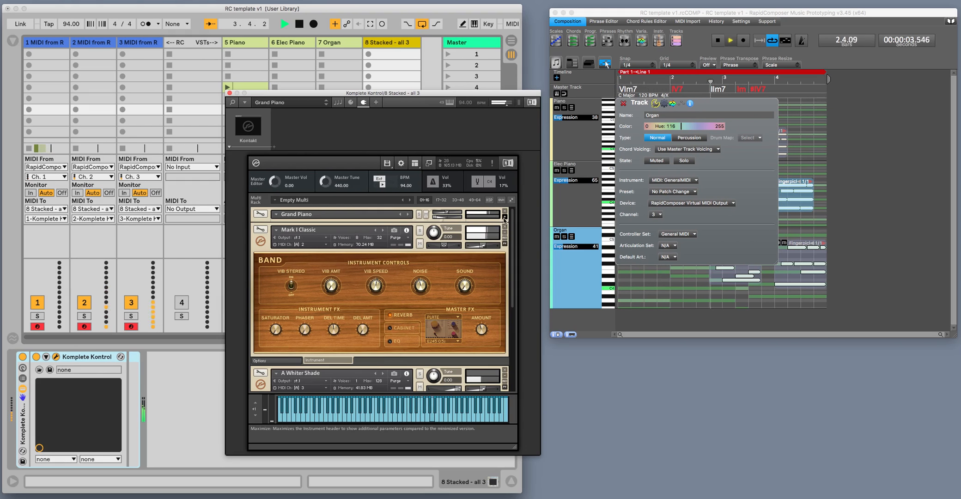
{"action": "left_click", "coordinate": [298, 231]}
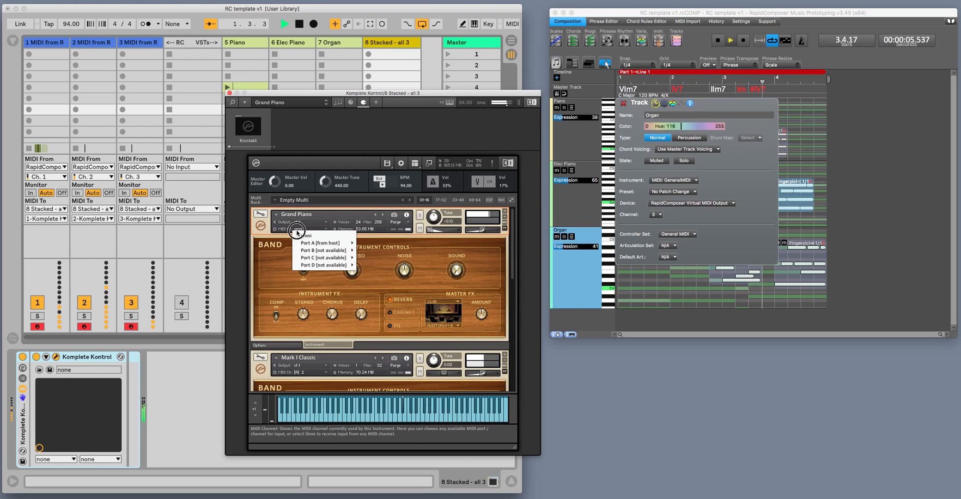